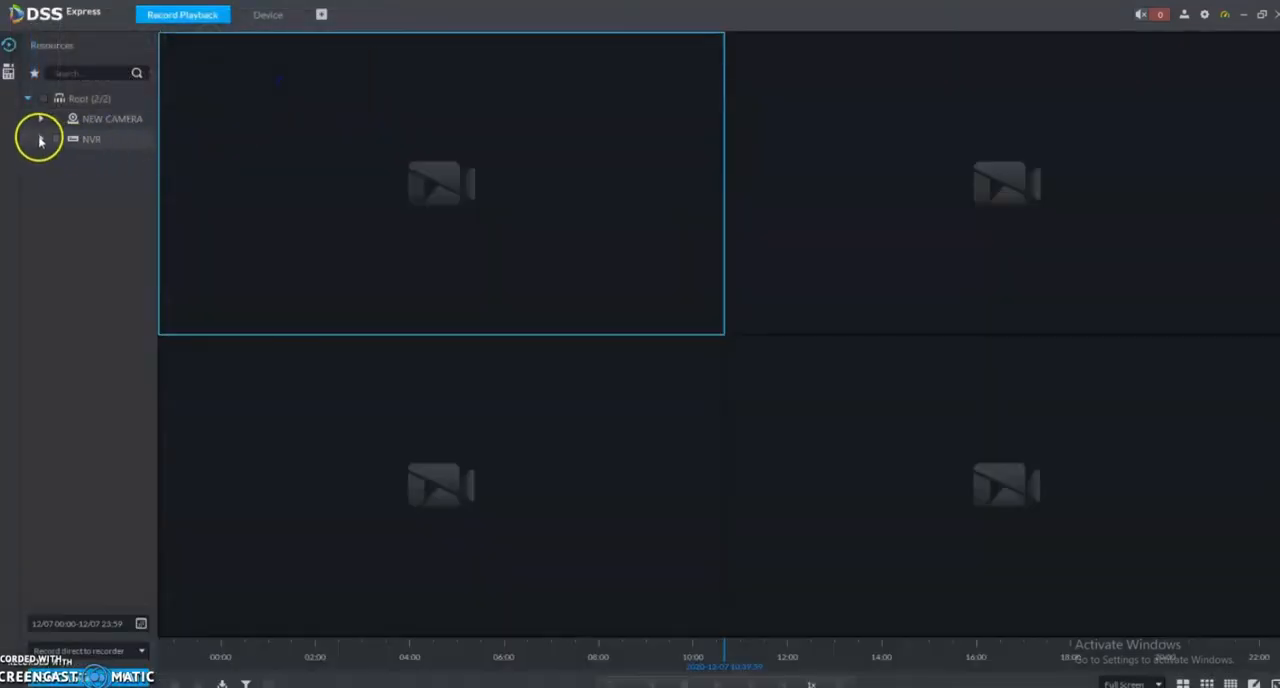
Expand the NVR in the Resources tree to reveal its IPC and Front Door cameras.
{"action": "left_click", "coordinate": [41, 139]}
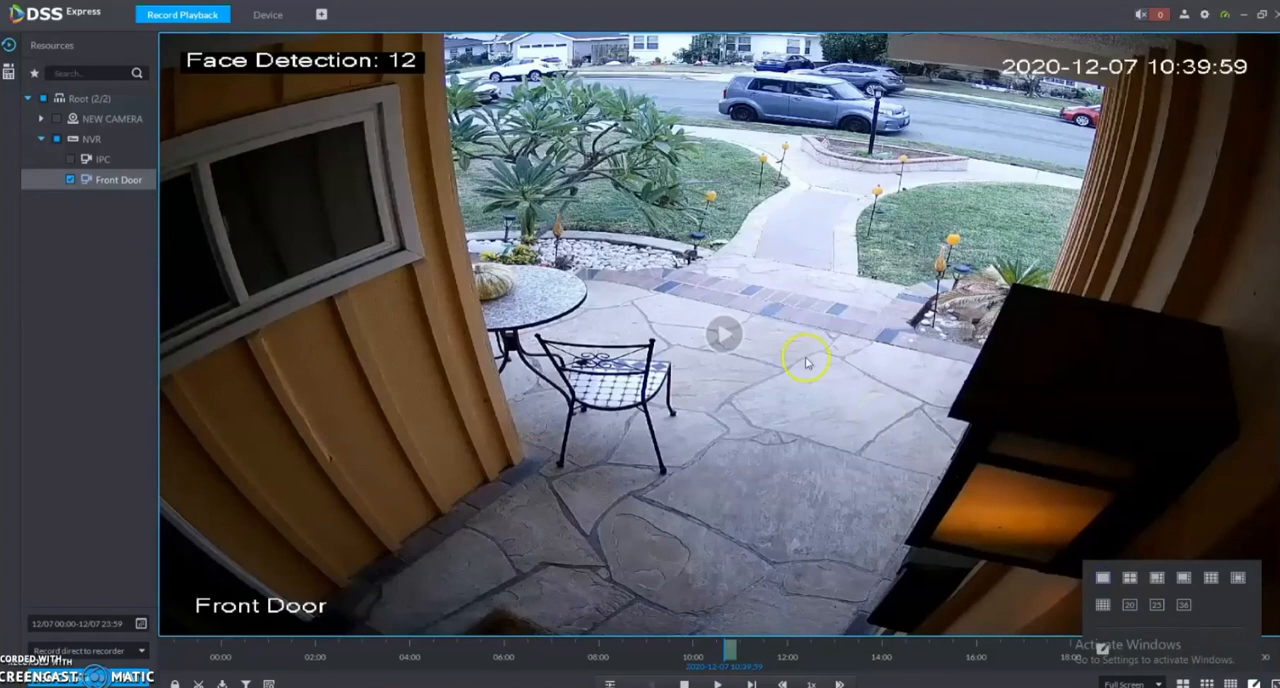
{"action": "mouse_move", "coordinate": [789, 429]}
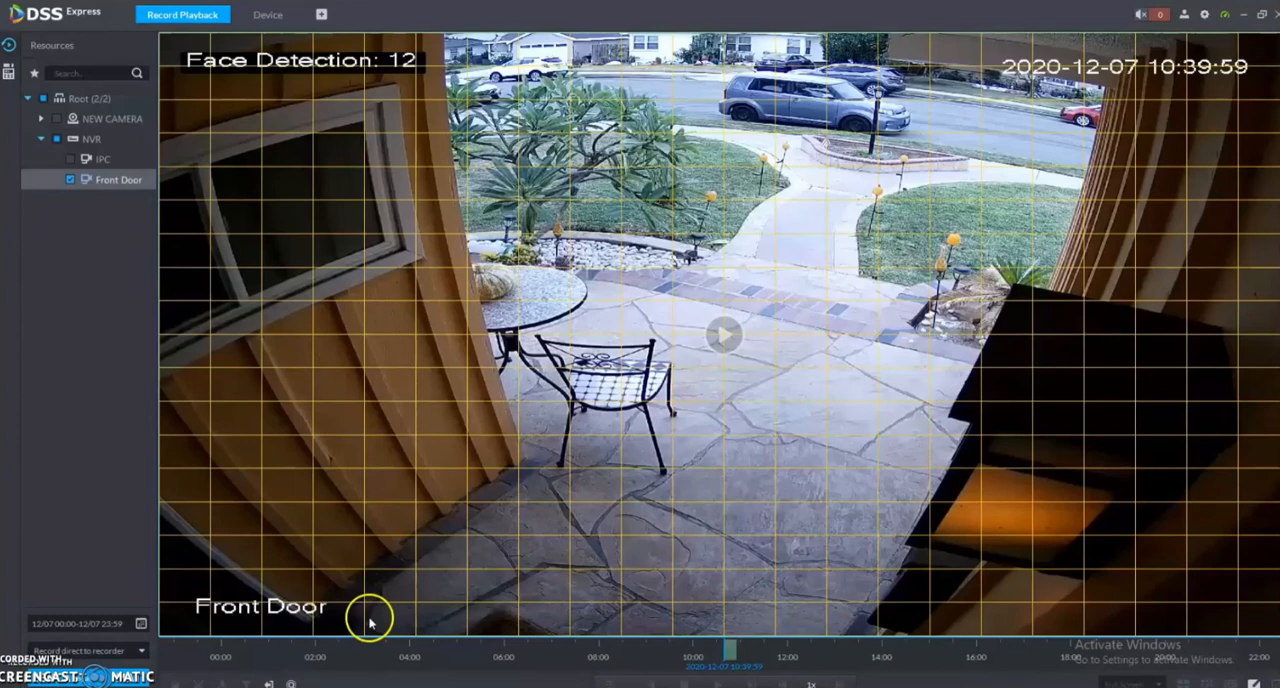
{"action": "mouse_move", "coordinate": [365, 158]}
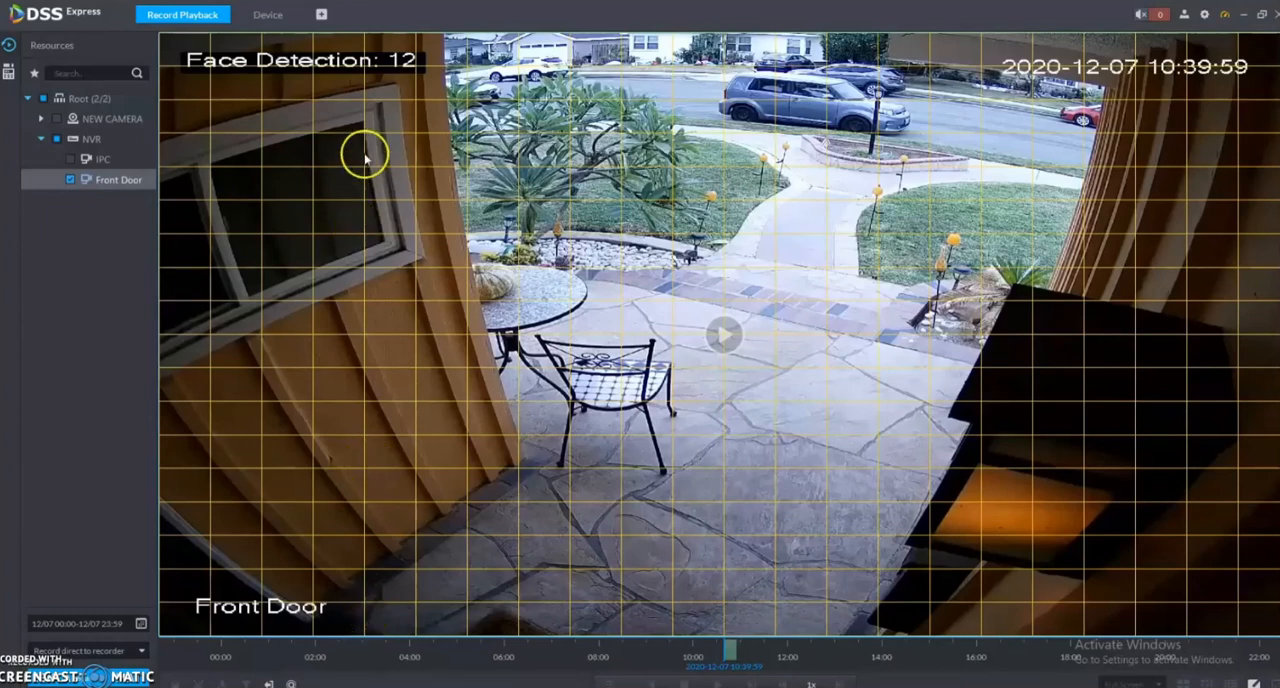
Mark a Smart Search area across most of the Front Door view, then show the Device list.
{"action": "left_click_drag", "start_coordinate": [365, 157], "coordinate": [1135, 572]}
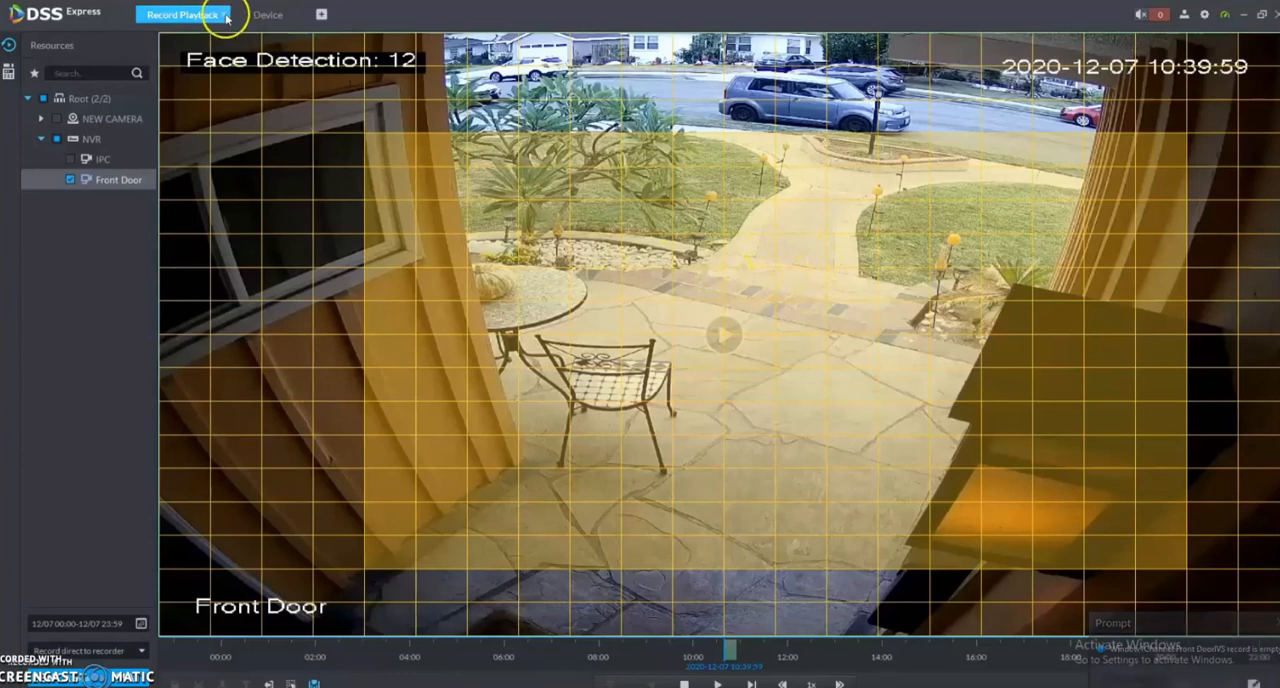
{"action": "left_click", "coordinate": [267, 14]}
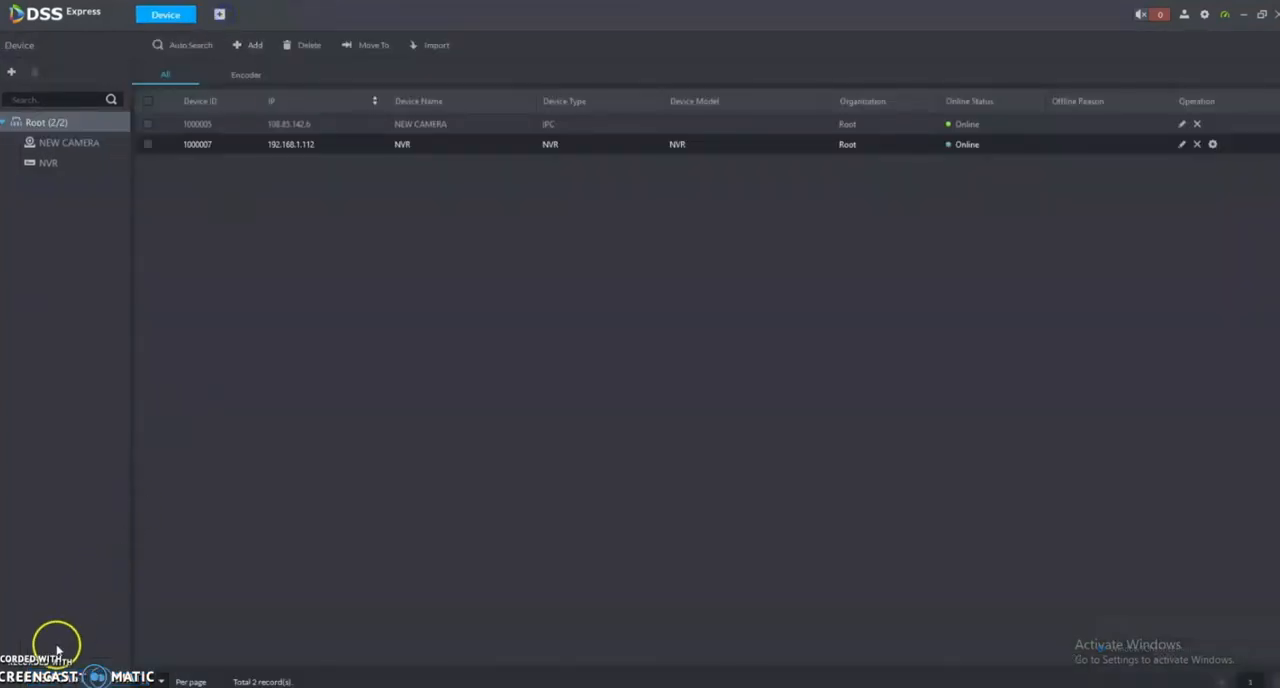